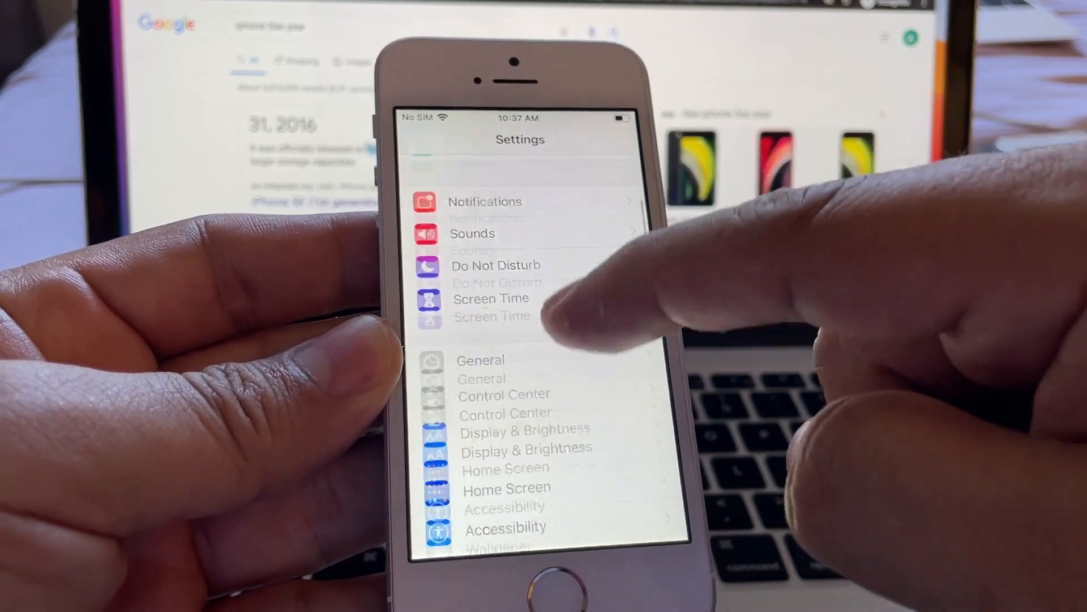
# Step: Open General settings and install the iOS 14.3 software update
pyautogui.click(480, 359)
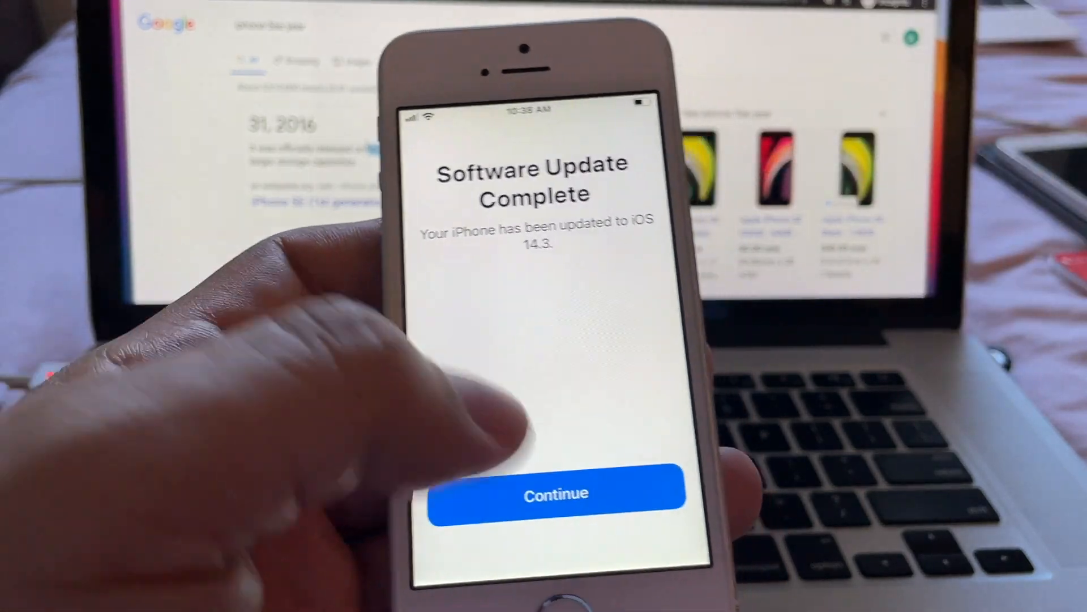
# Step: Continue past Software Update Complete through setup to the home screen
pyautogui.click(555, 494)
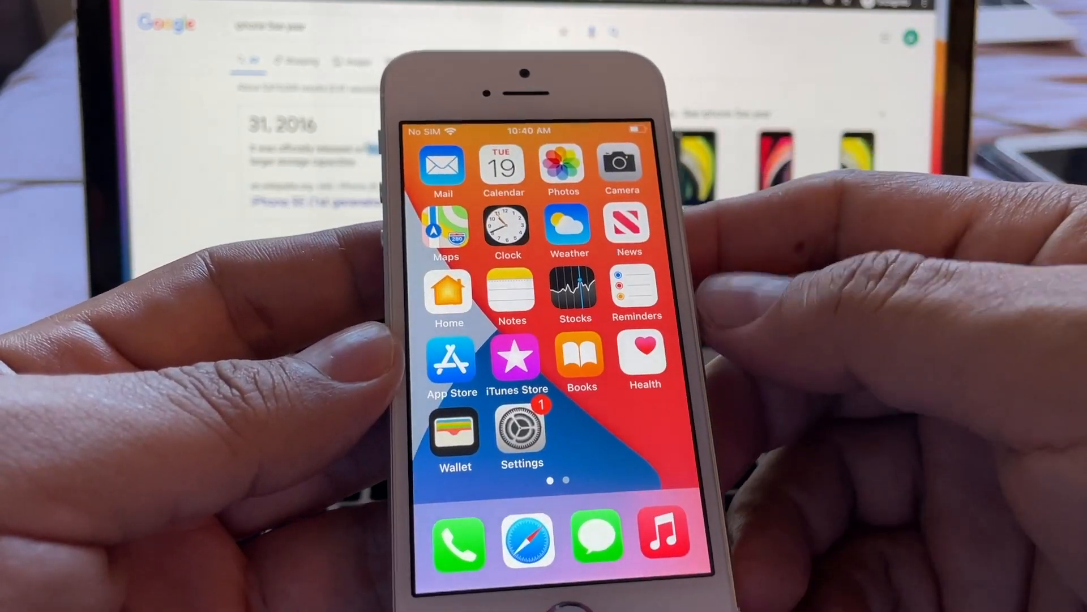
# Step: Check the IMEI and SIM lock status in About, then go home to Safari
pyautogui.click(522, 436)
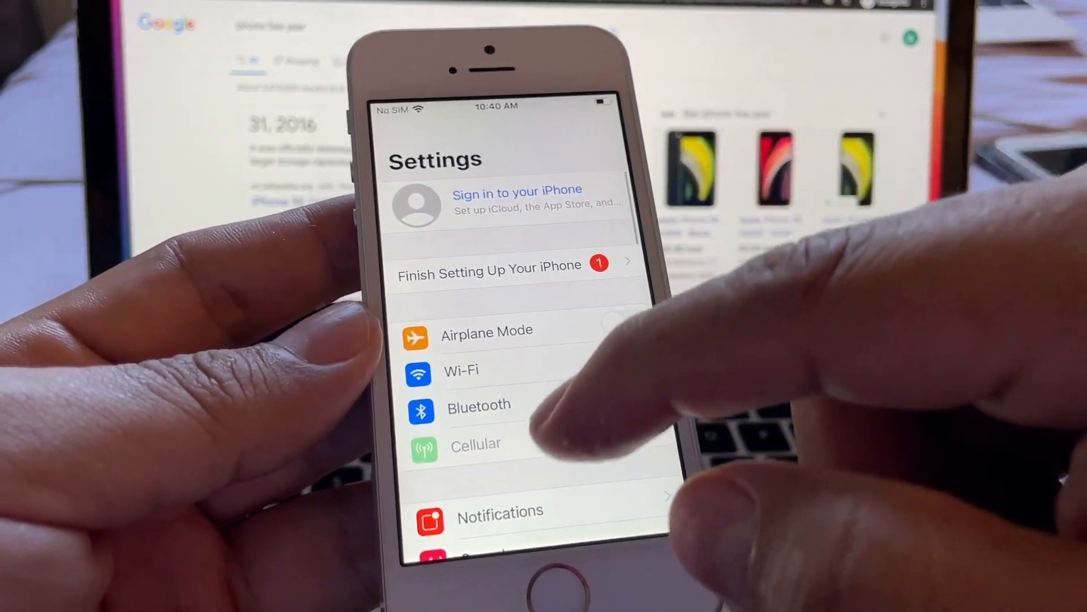
pyautogui.scroll(-3)
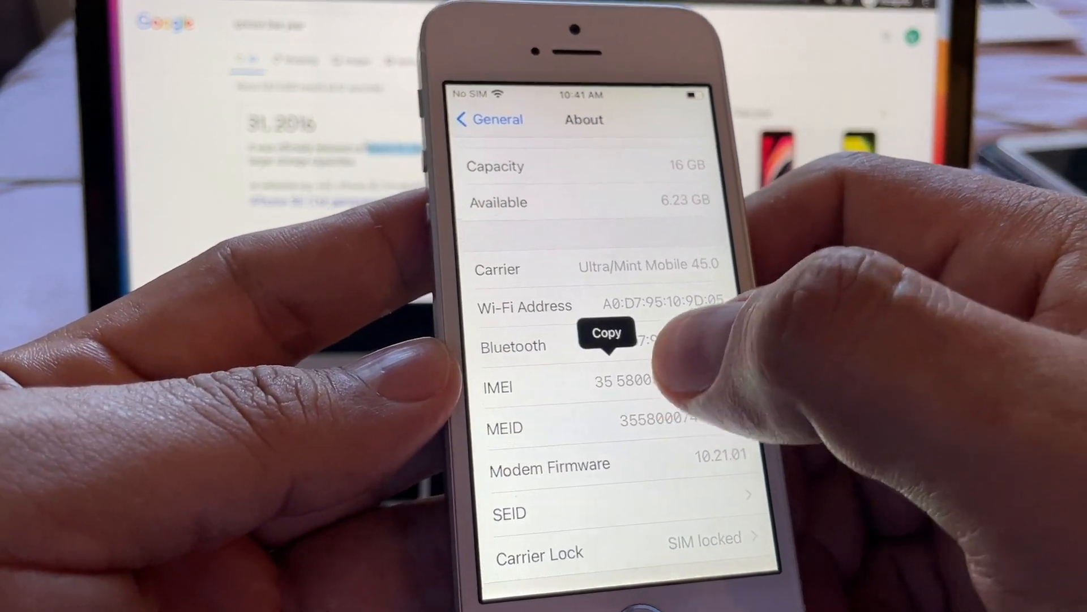
pyautogui.press('home')
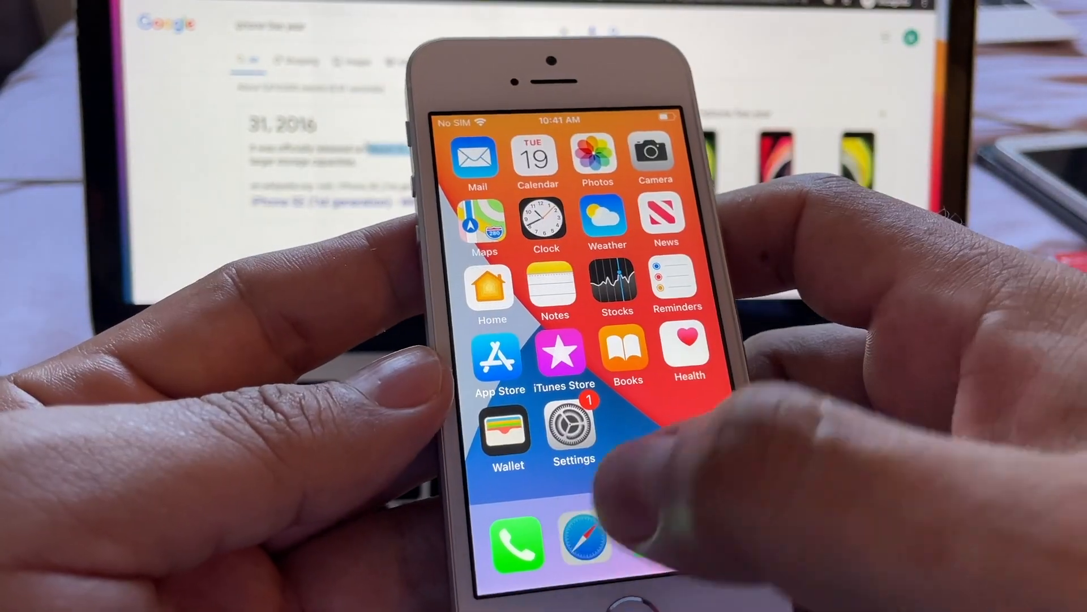
pyautogui.click(586, 544)
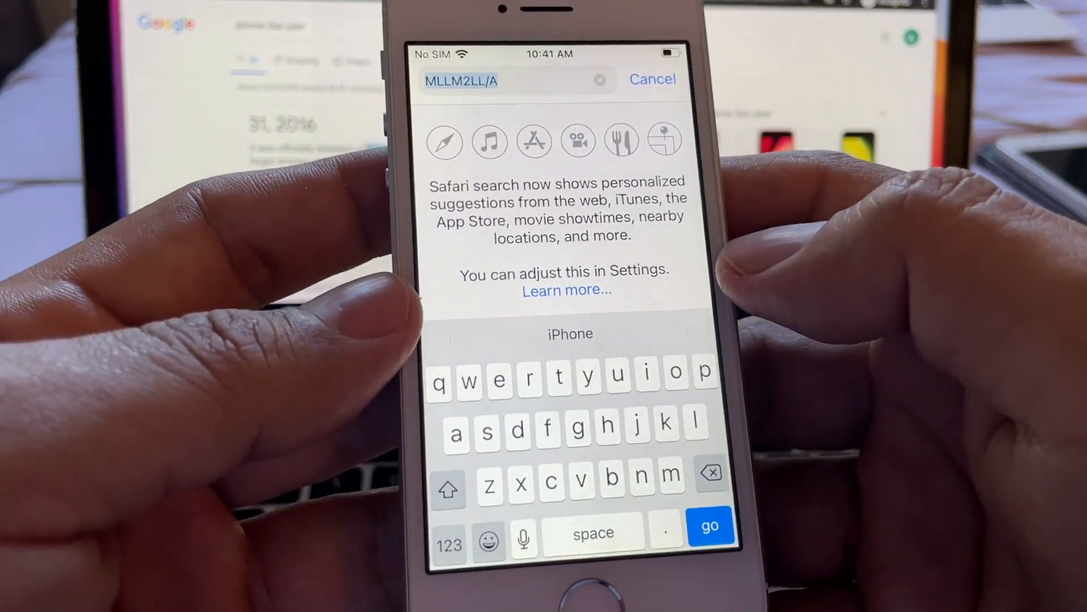
# Step: Search 'att unlock' and open AT&T's Unlock your device request form
pyautogui.write('att unlock')
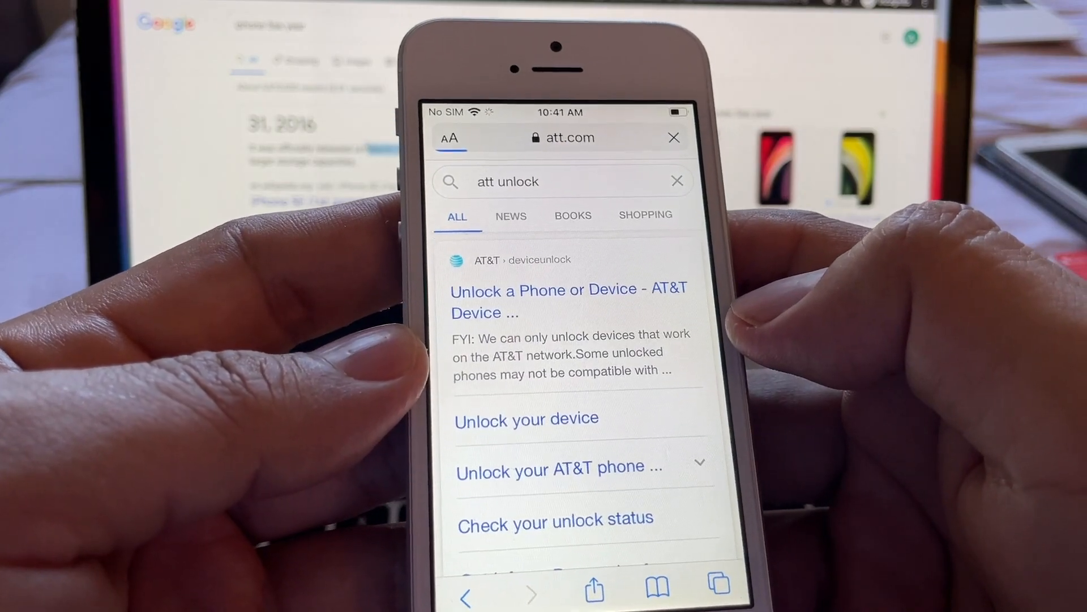
pyautogui.click(527, 418)
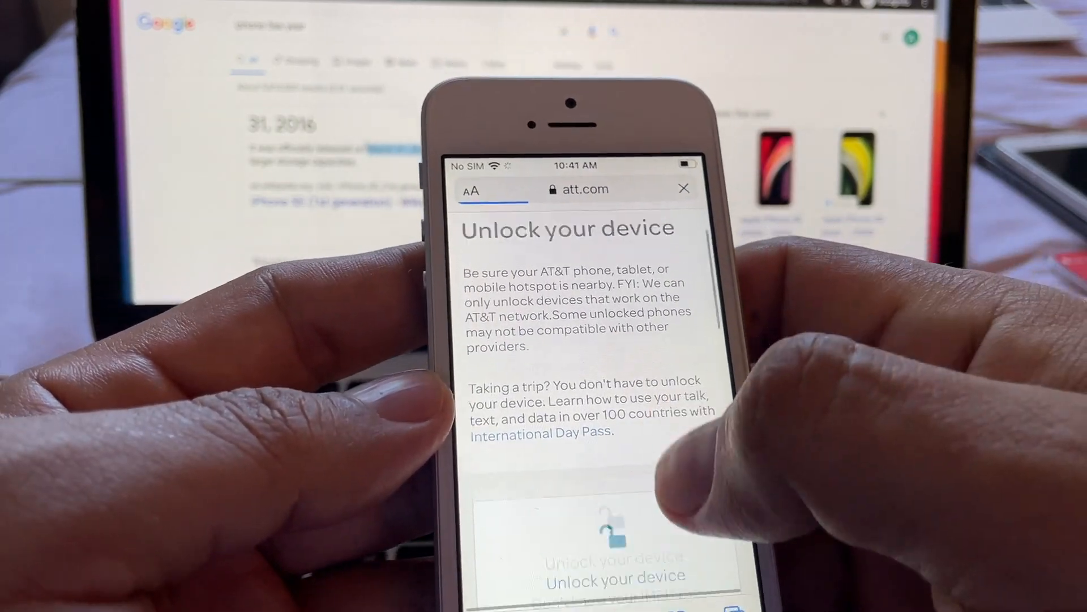
pyautogui.scroll(-3)
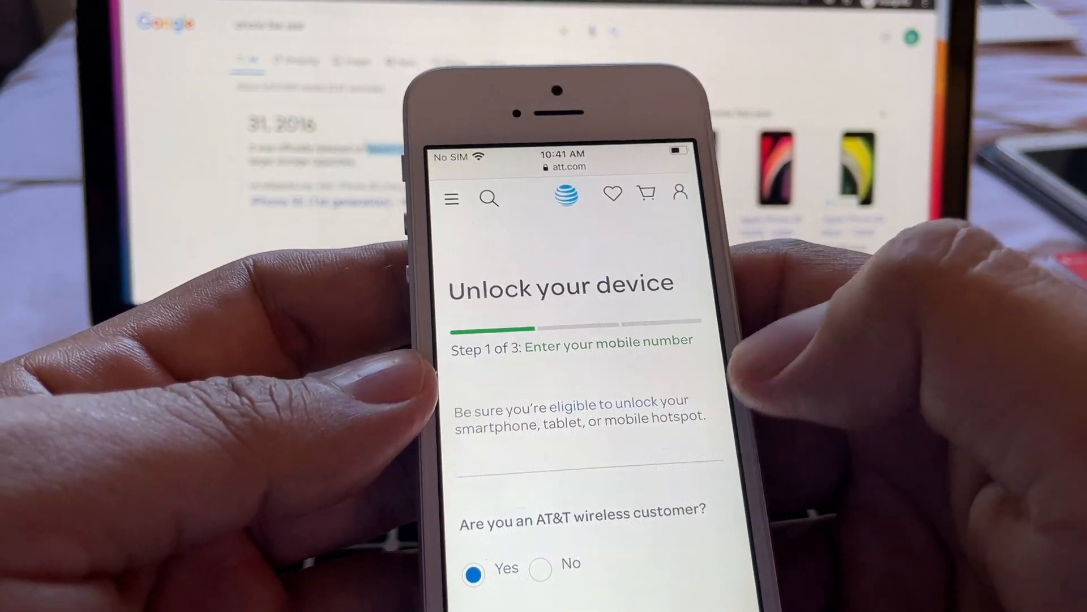
pyautogui.scroll(-3)
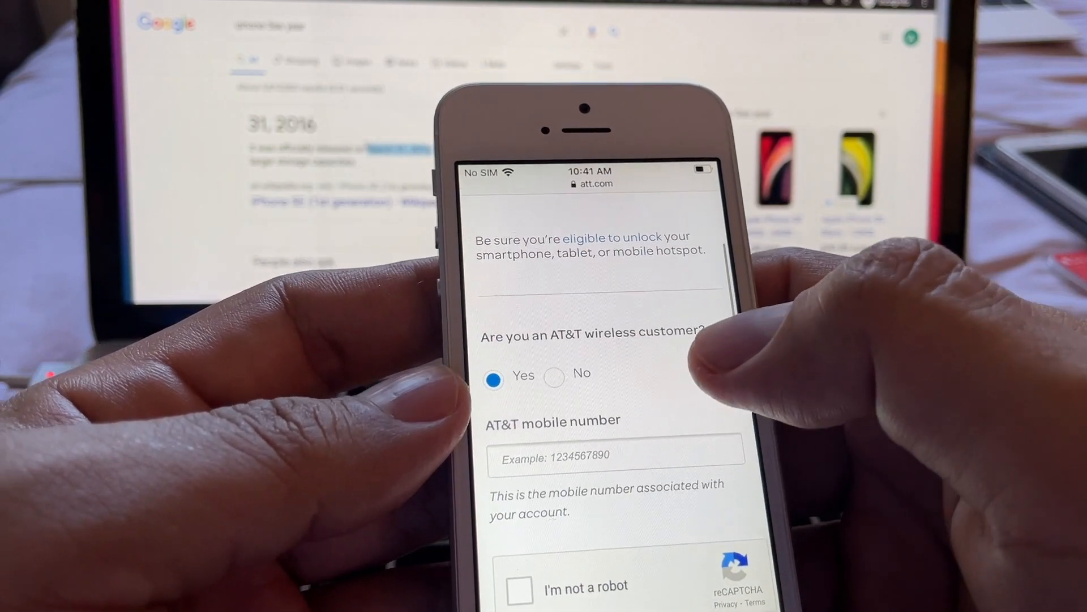
pyautogui.click(555, 374)
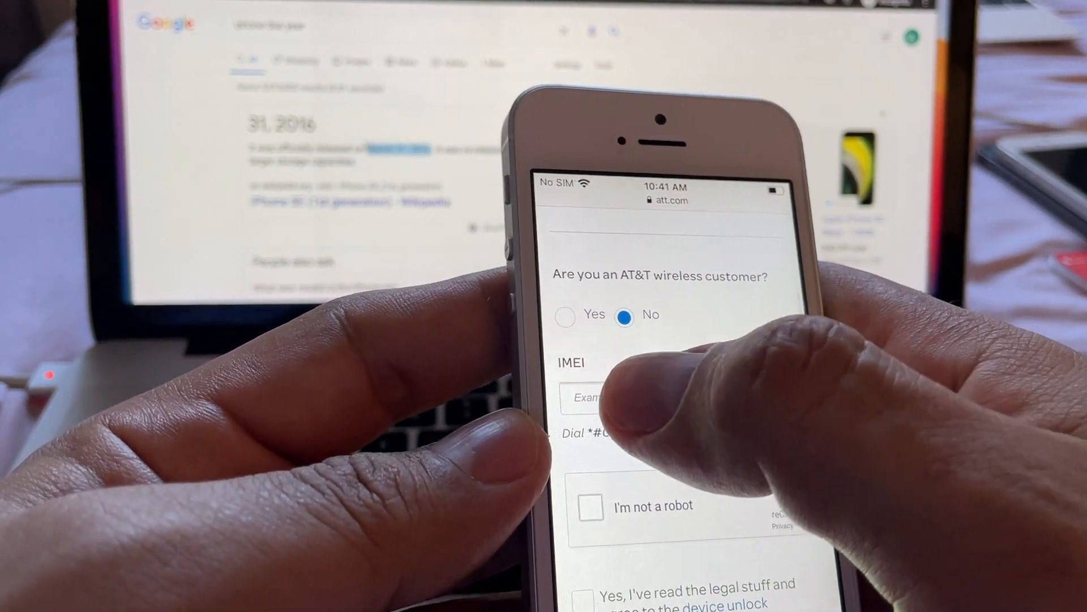
pyautogui.click(603, 397)
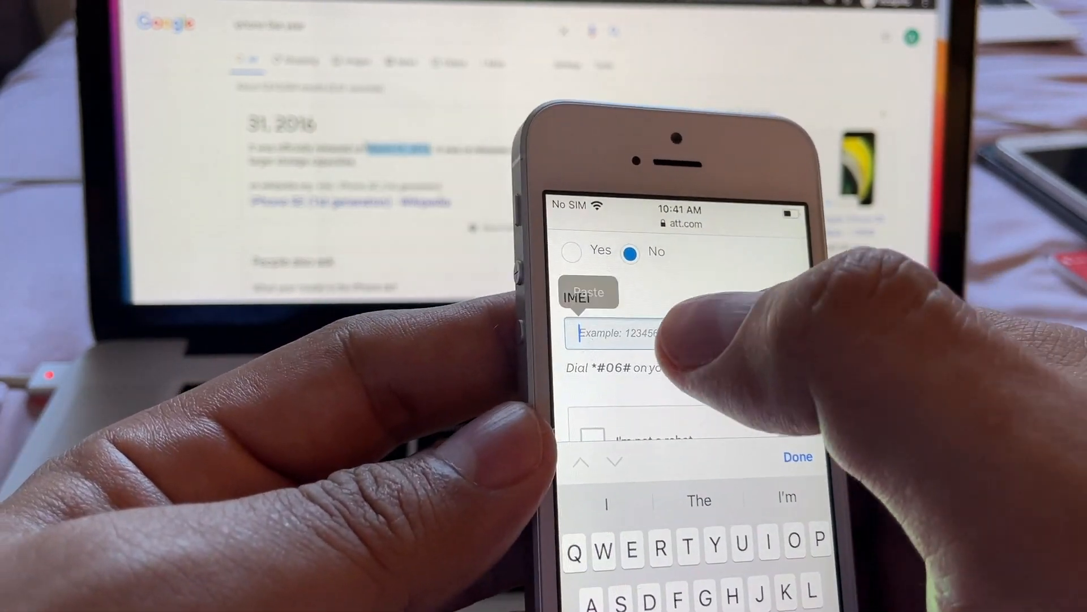
pyautogui.click(589, 292)
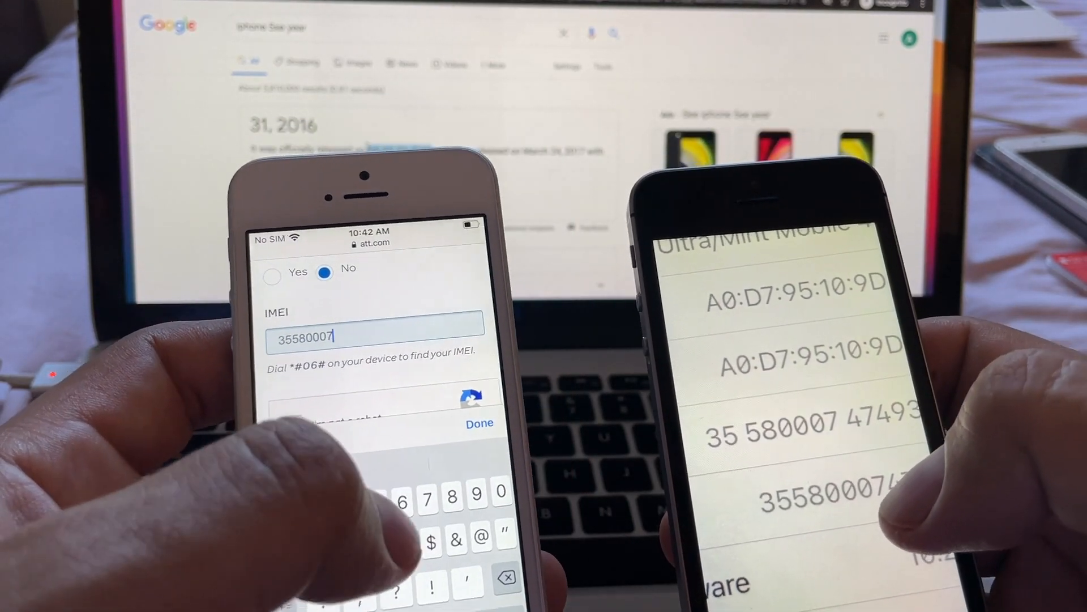
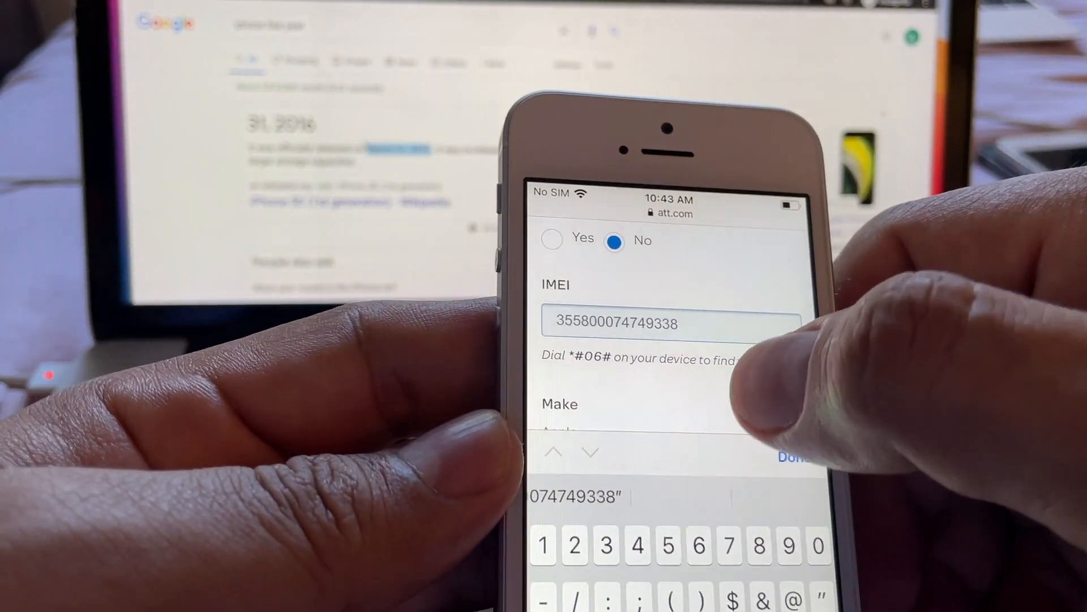
pyautogui.scroll(-3)
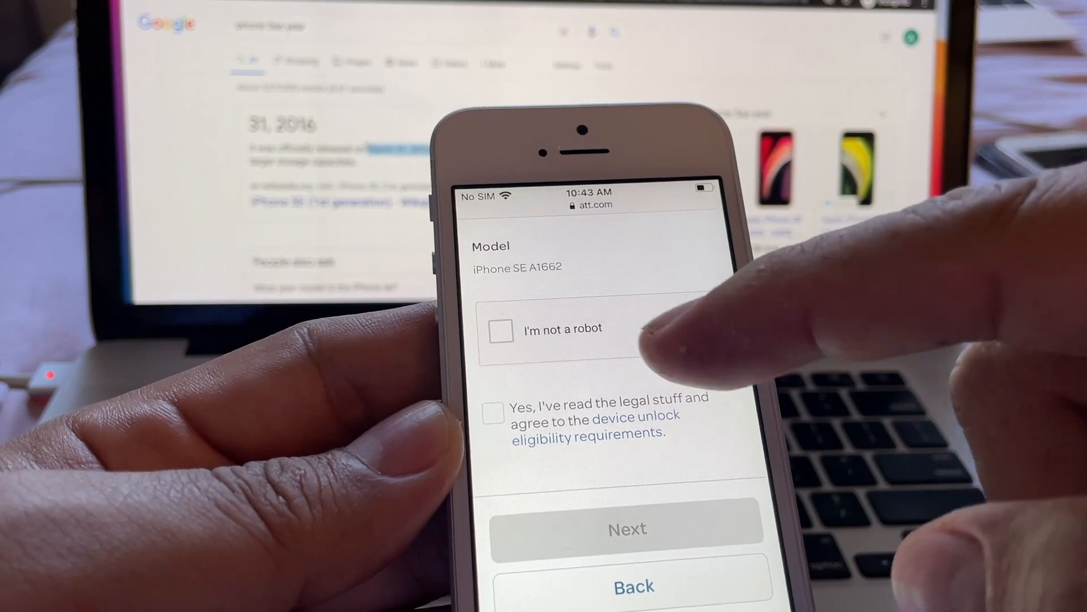
# Step: Pass the reCAPTCHA, accept the agreement, and advance to step 2 of 3
pyautogui.click(500, 330)
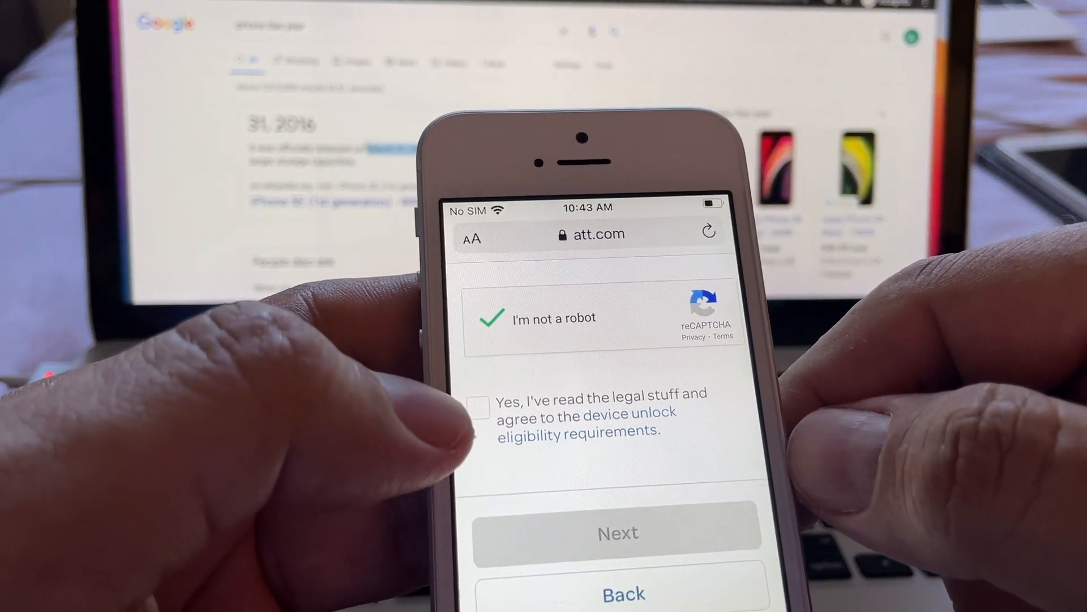
pyautogui.scroll(-3)
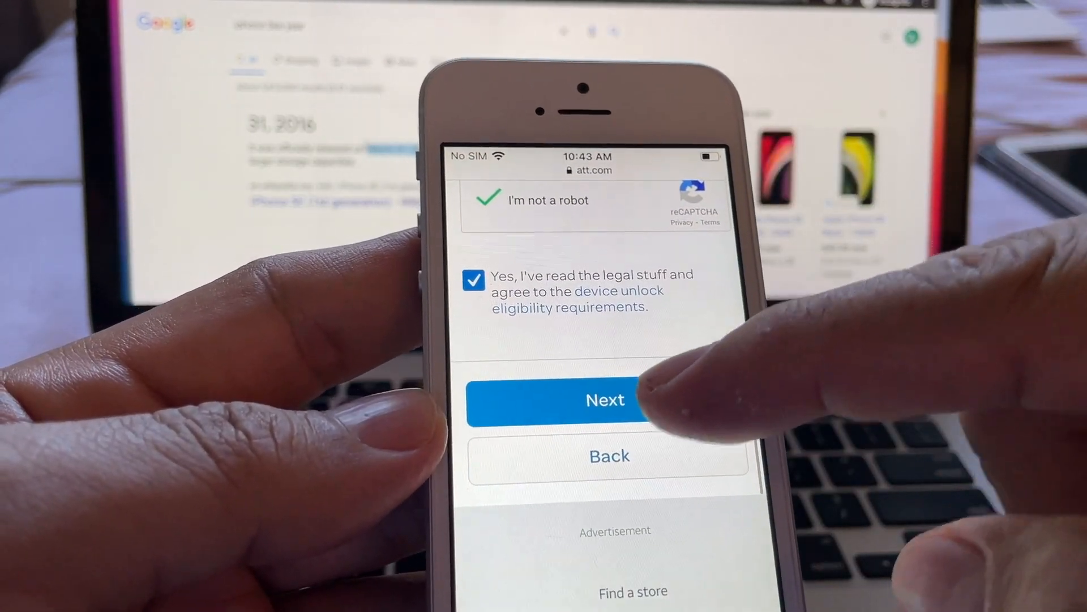
pyautogui.click(606, 401)
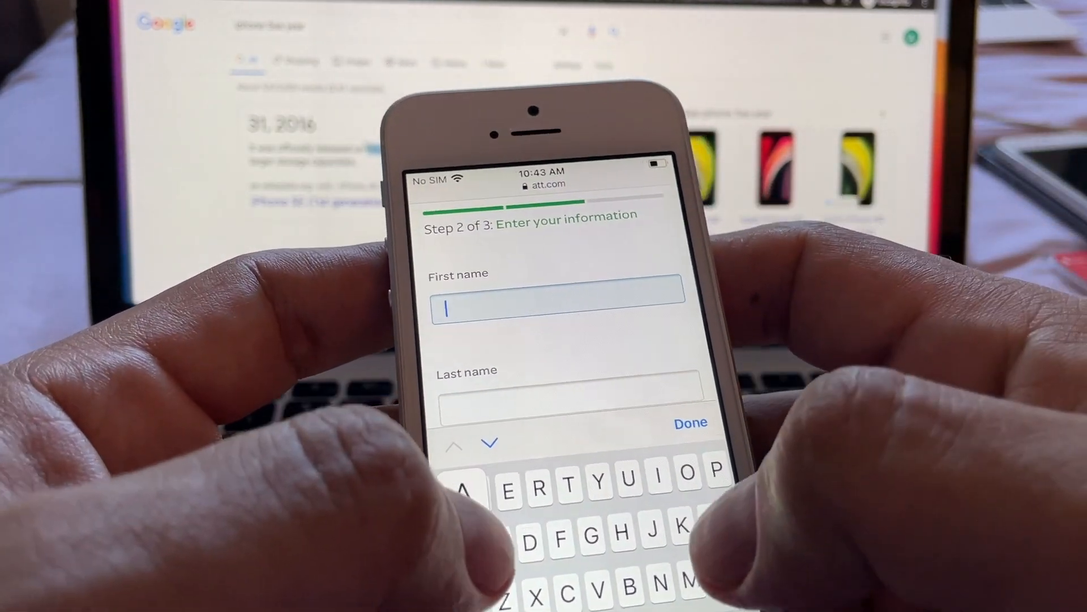
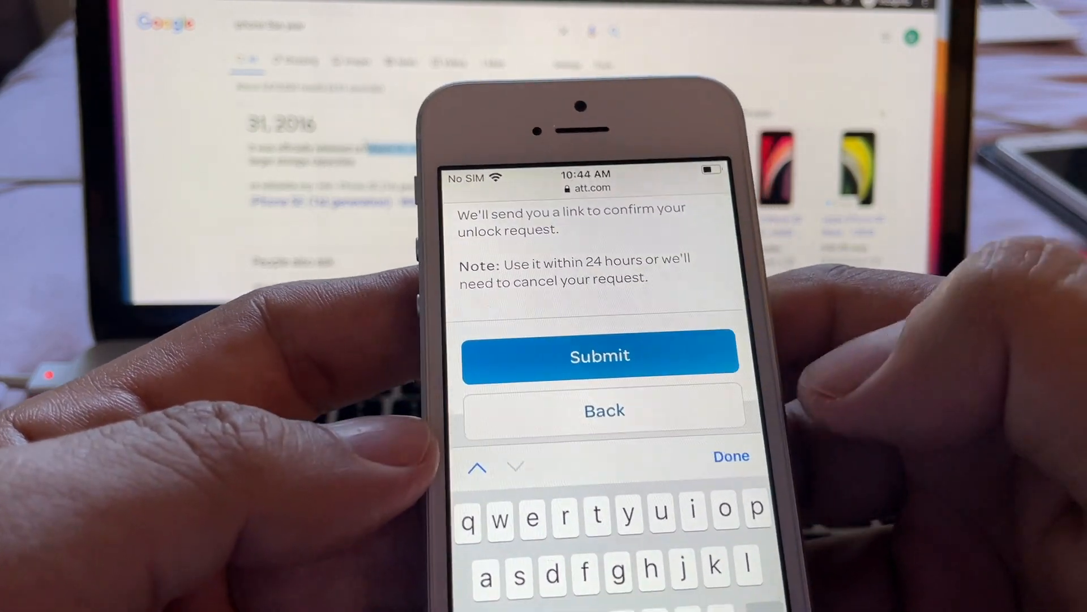
pyautogui.click(600, 355)
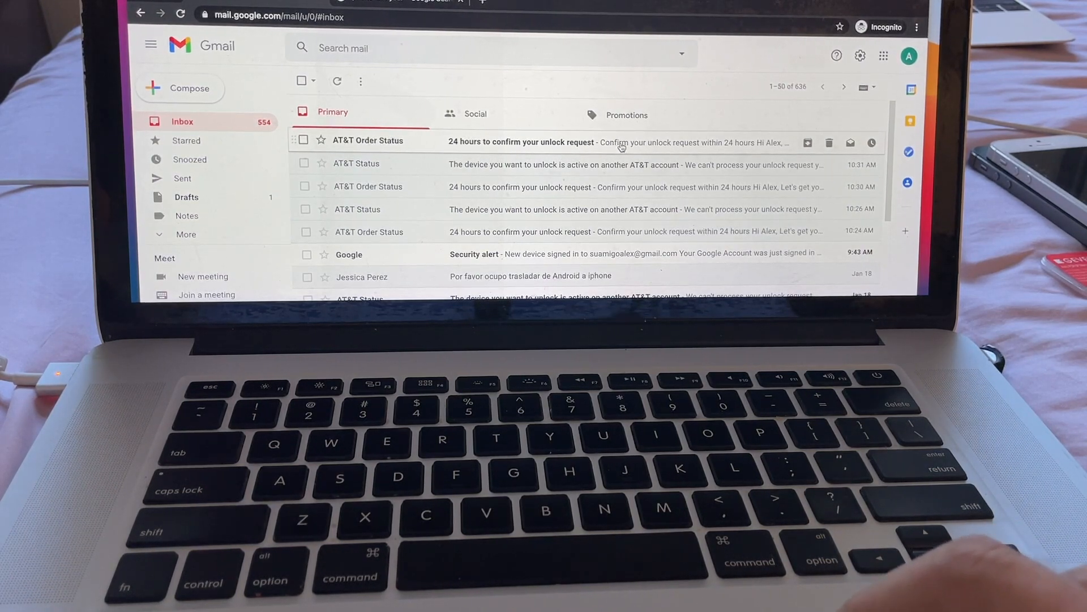
# Step: Open AT&T's '24 hours to confirm your unlock request' email and its confirm link
pyautogui.click(519, 142)
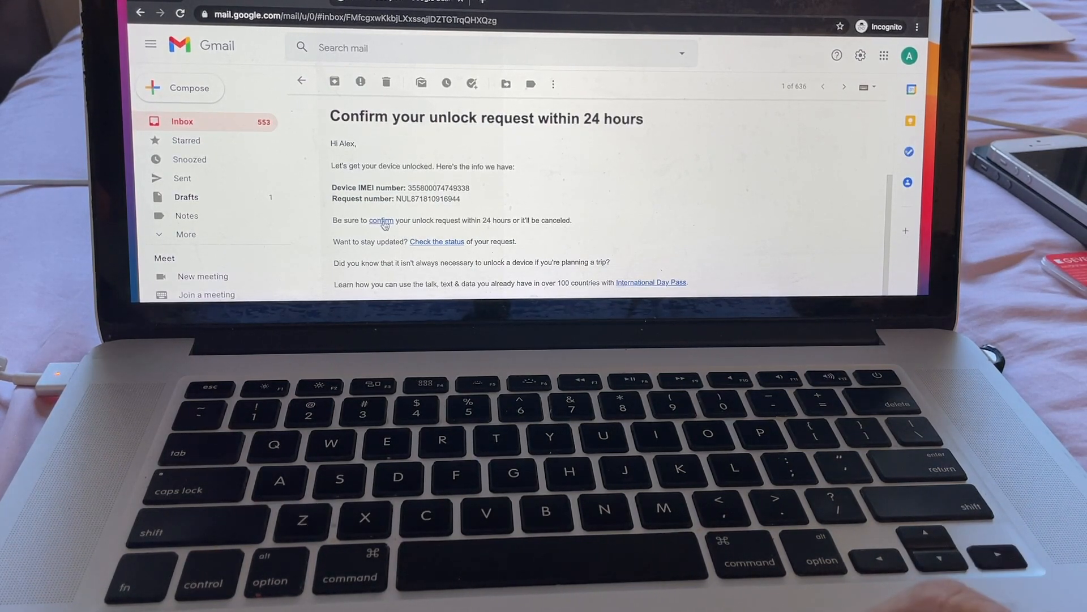
pyautogui.click(380, 219)
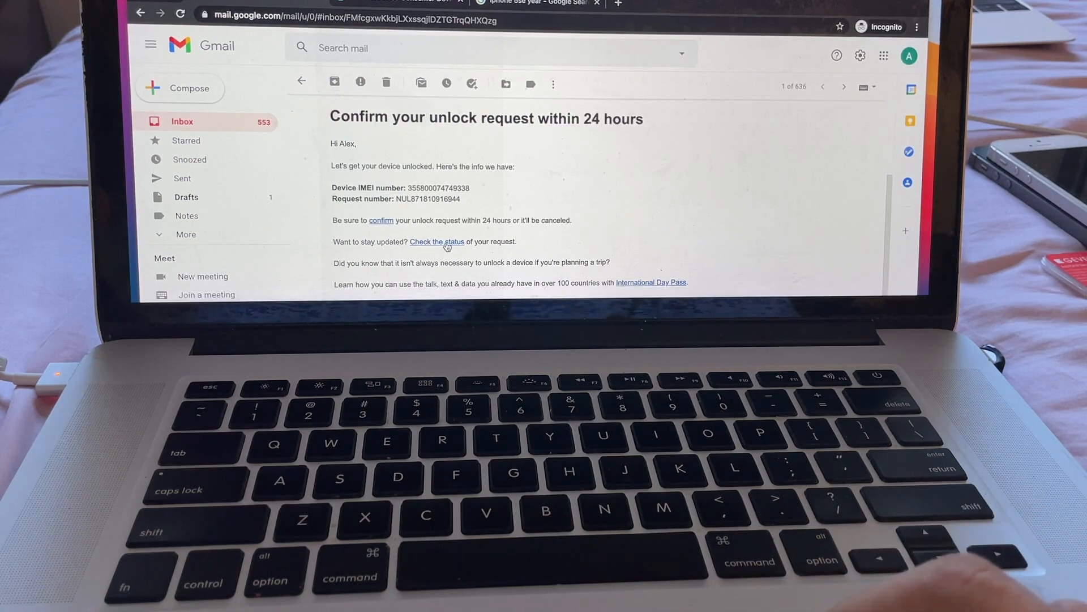
# Step: Check the request status, showing Pending, then return to the Gmail email
pyautogui.click(436, 241)
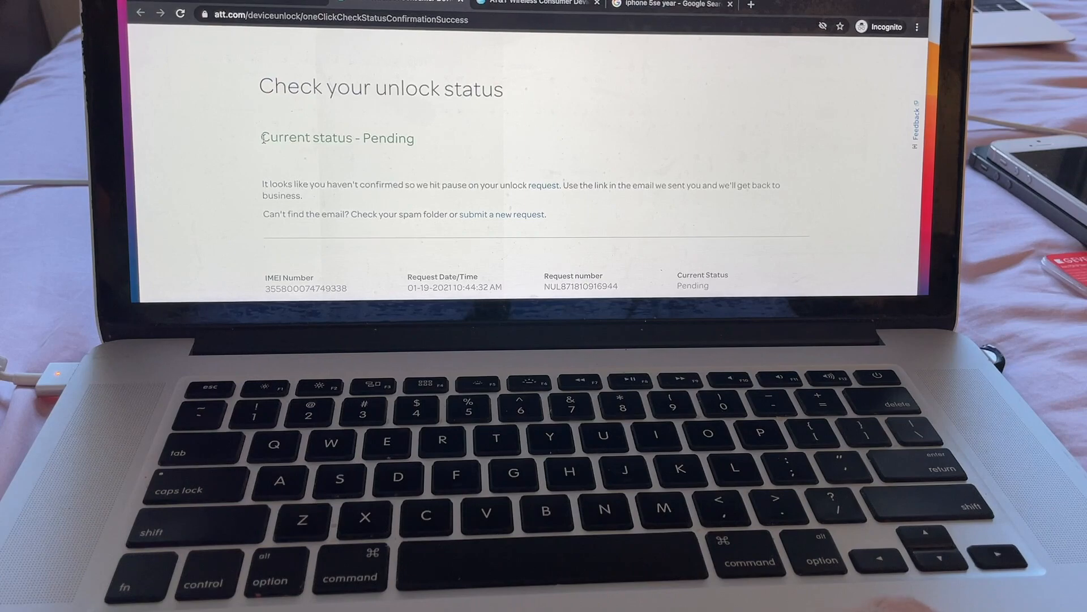
pyautogui.moveTo(262, 138); pyautogui.dragTo(414, 139)
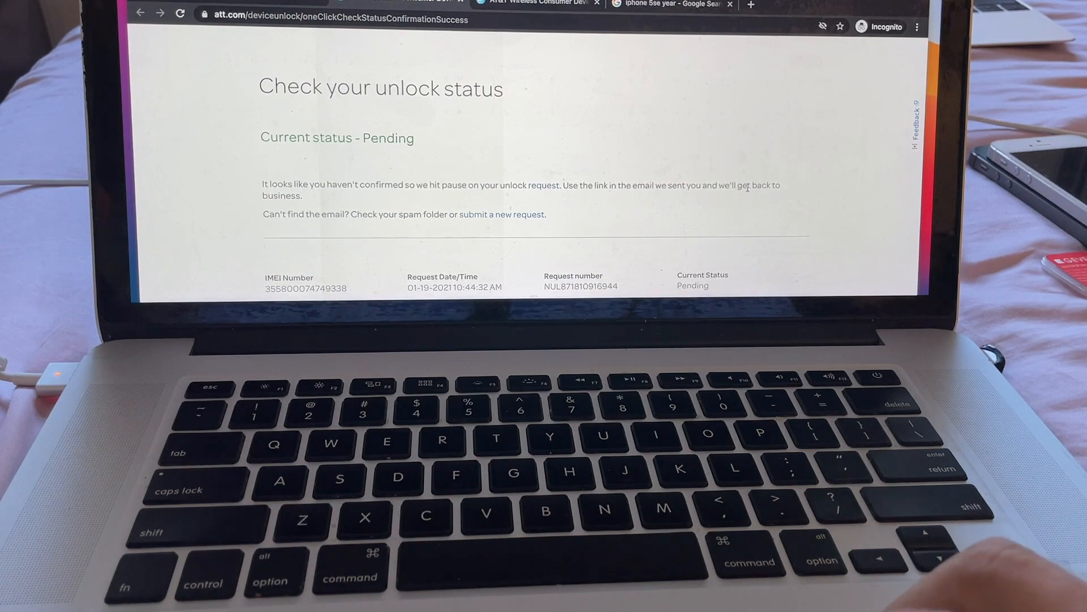
pyautogui.scroll(-3)
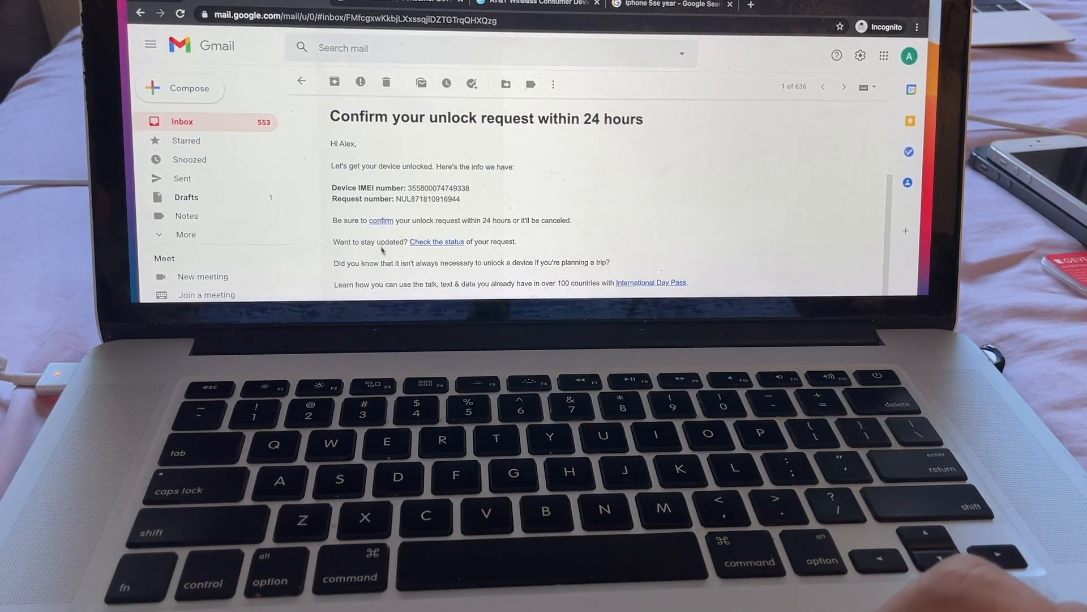
# Step: Follow the email's confirm link, landing on the expired 24-hour link page
pyautogui.click(381, 220)
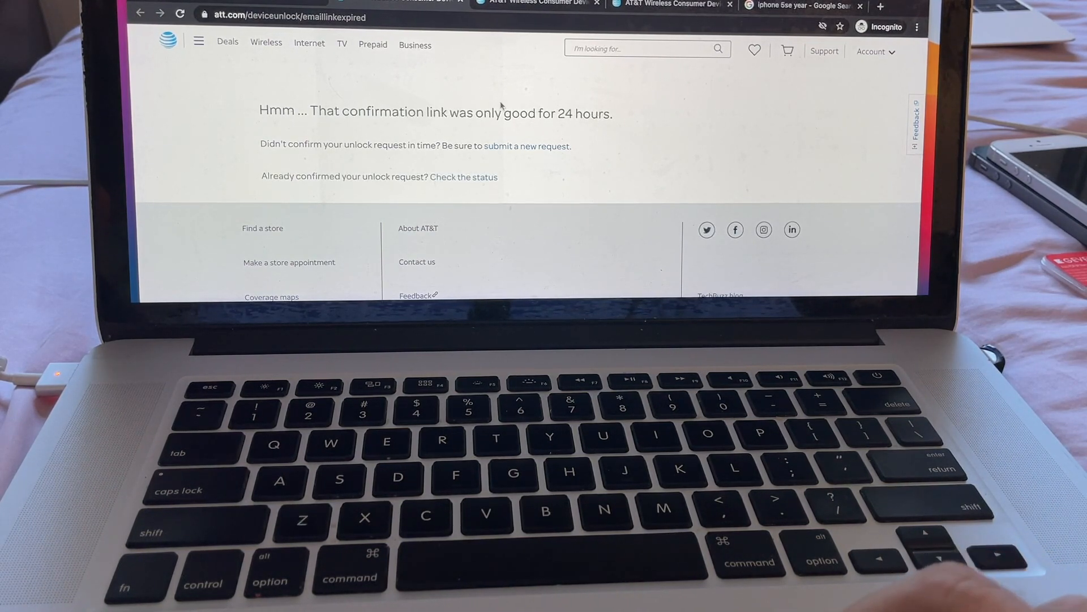
pyautogui.moveTo(607, 139)
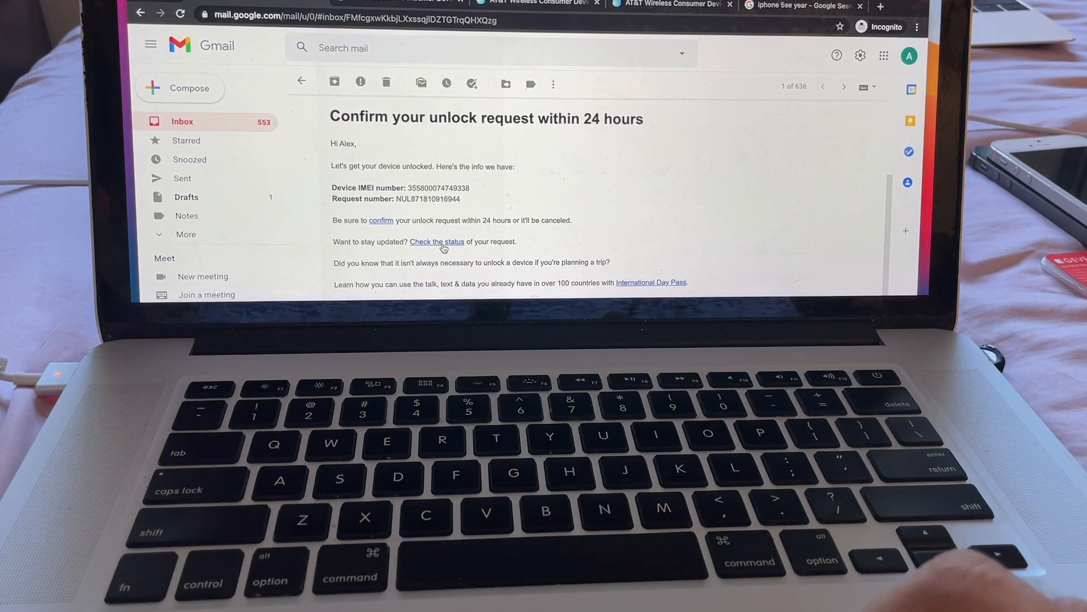
# Step: Recheck the unlock request status, which now shows Denied: device active on another AT&T account
pyautogui.click(436, 241)
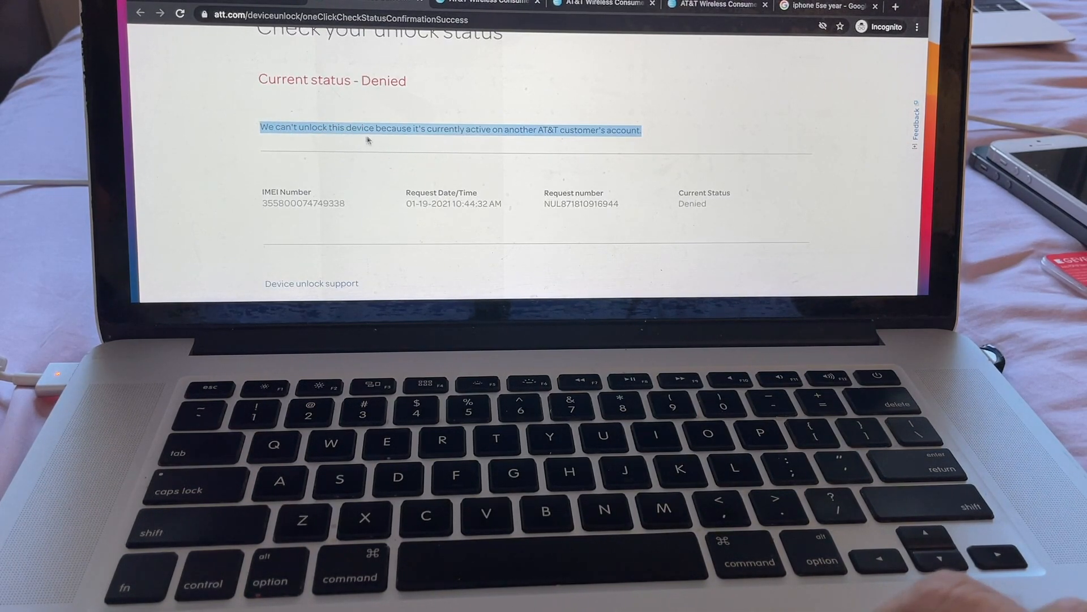
pyautogui.moveTo(516, 148)
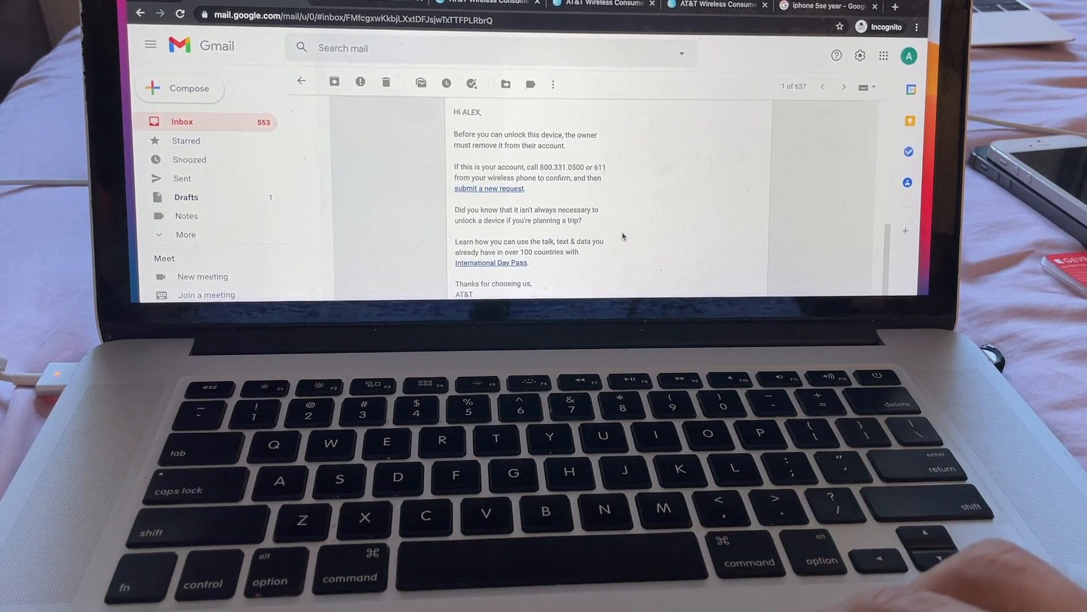
# Step: Open the new AT&T status email explaining the owner must remove the device from their account
pyautogui.click(300, 81)
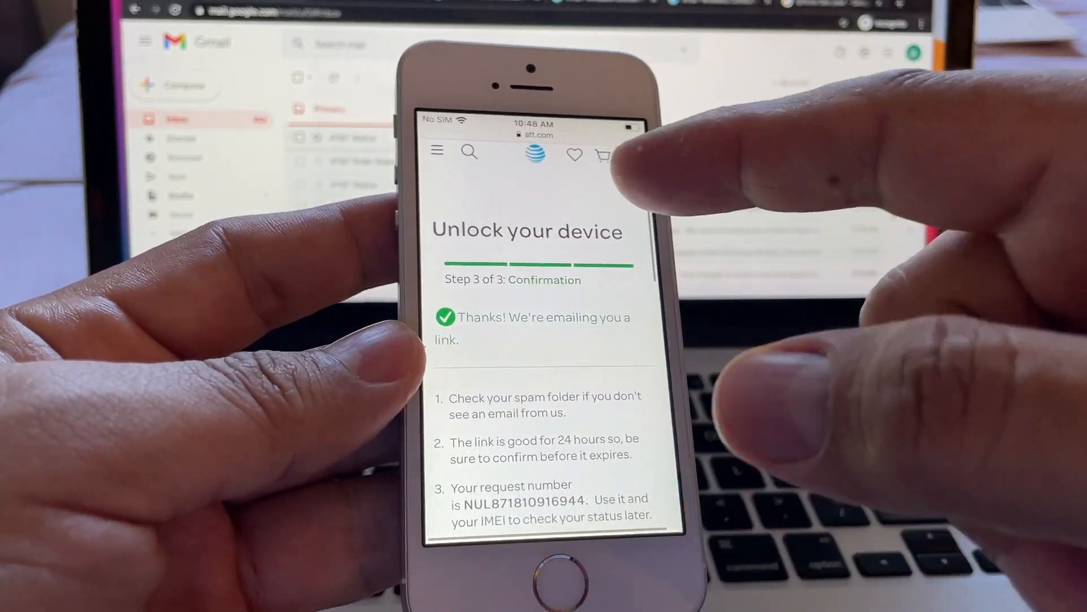
pyautogui.scroll(-3)
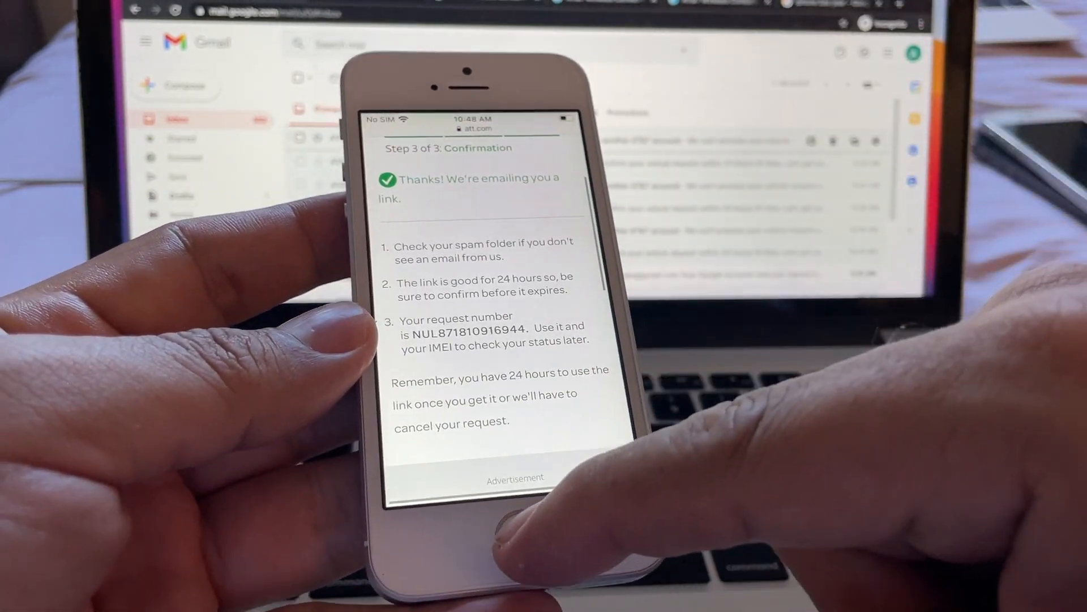